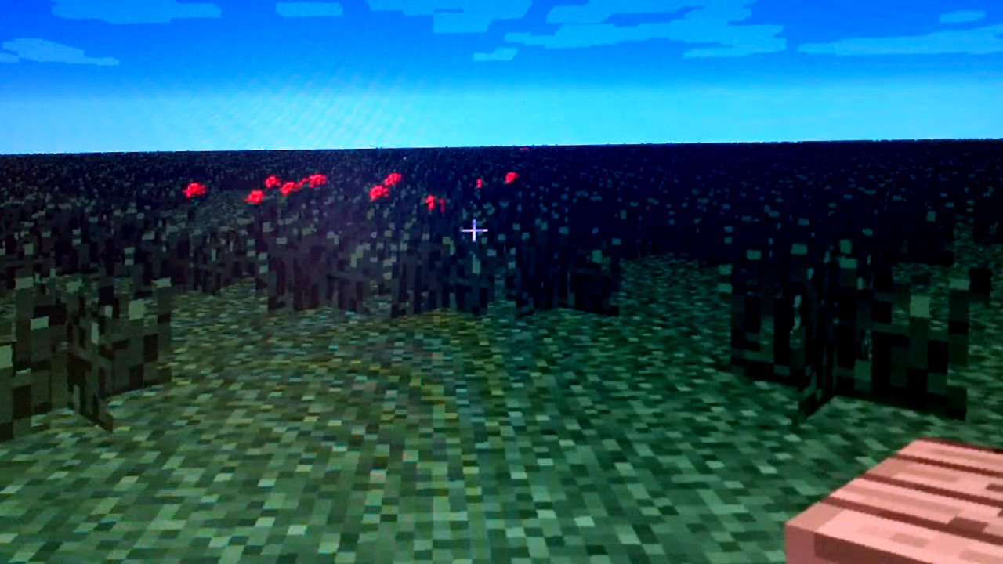
pyautogui.moveTo(477, 231)
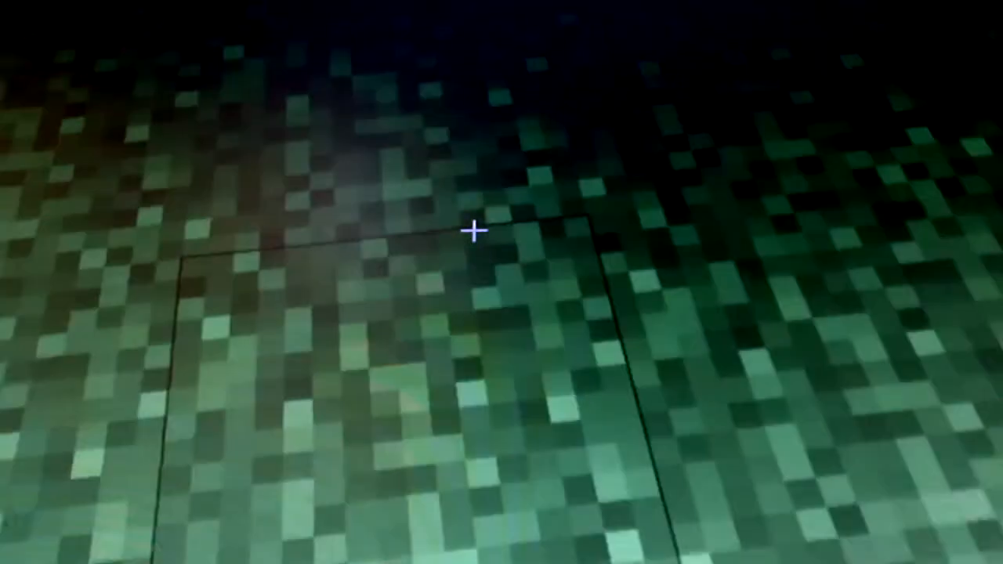
pyautogui.moveTo(479, 232)
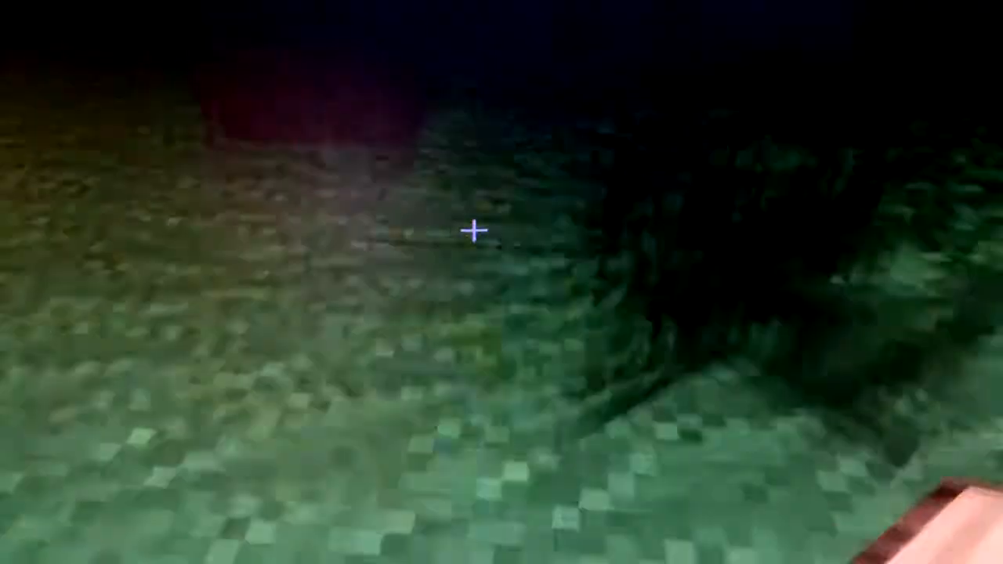
pyautogui.moveTo(477, 230)
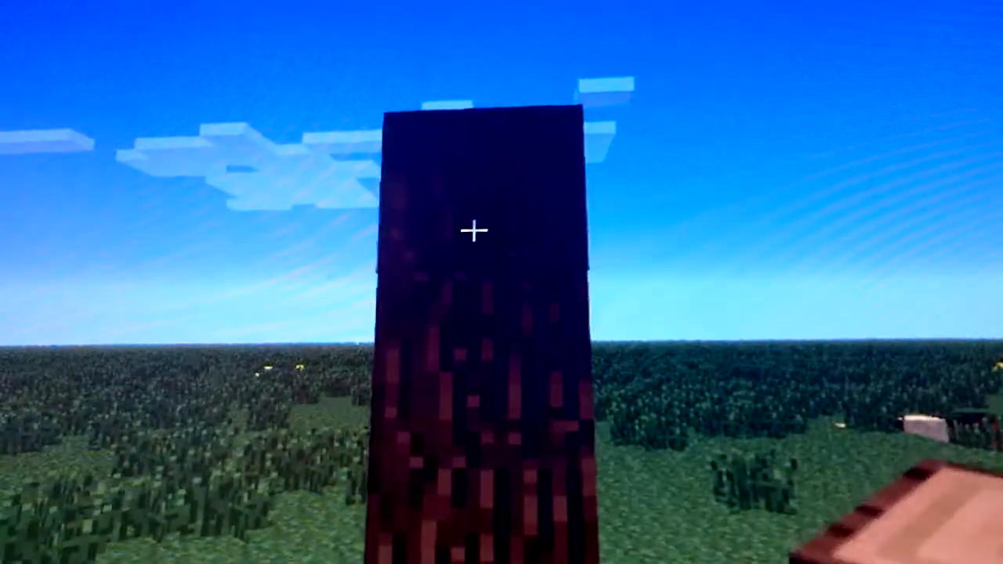
pyautogui.moveTo(476, 231)
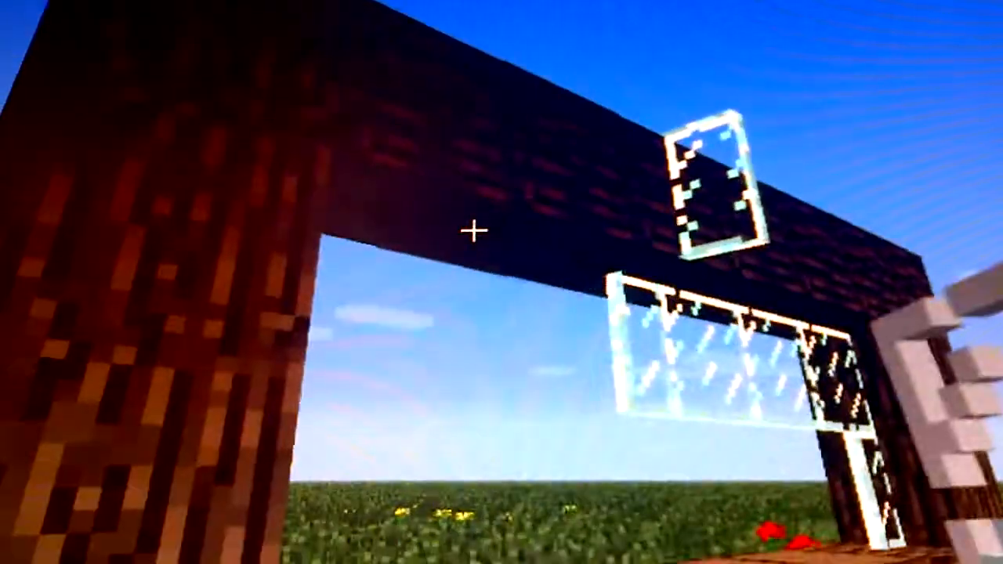
pyautogui.moveTo(476, 231)
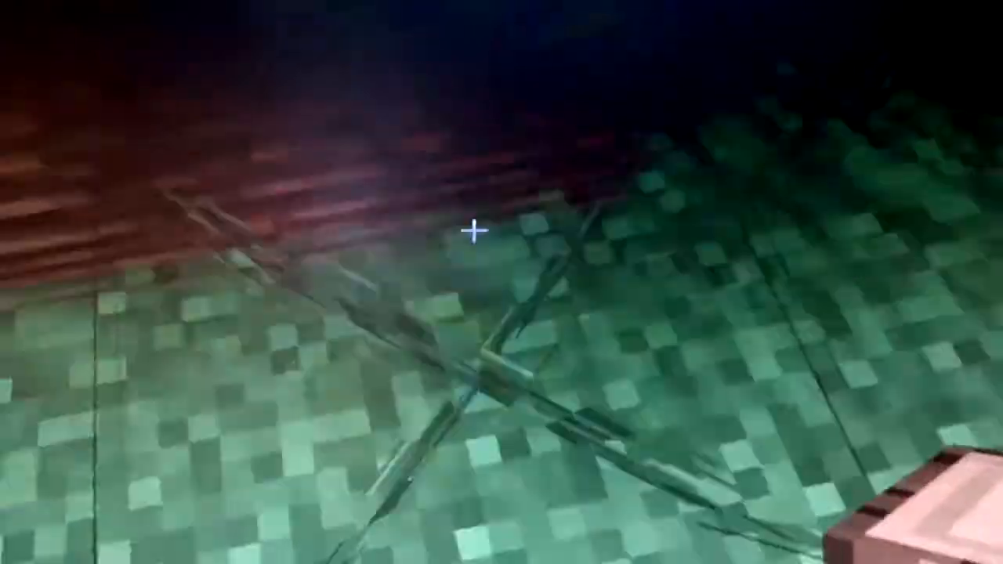
pyautogui.moveTo(477, 229)
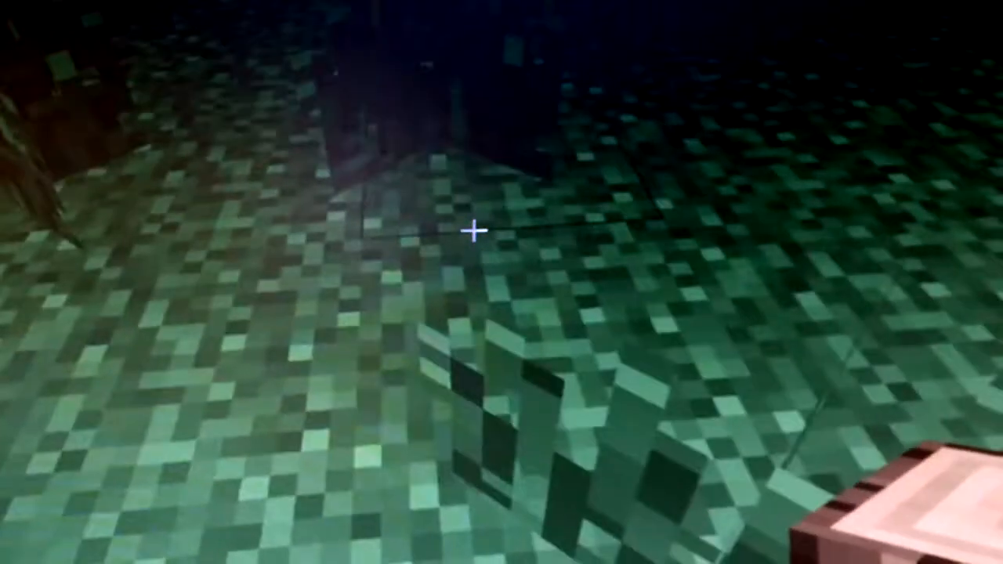
pyautogui.moveTo(502, 235)
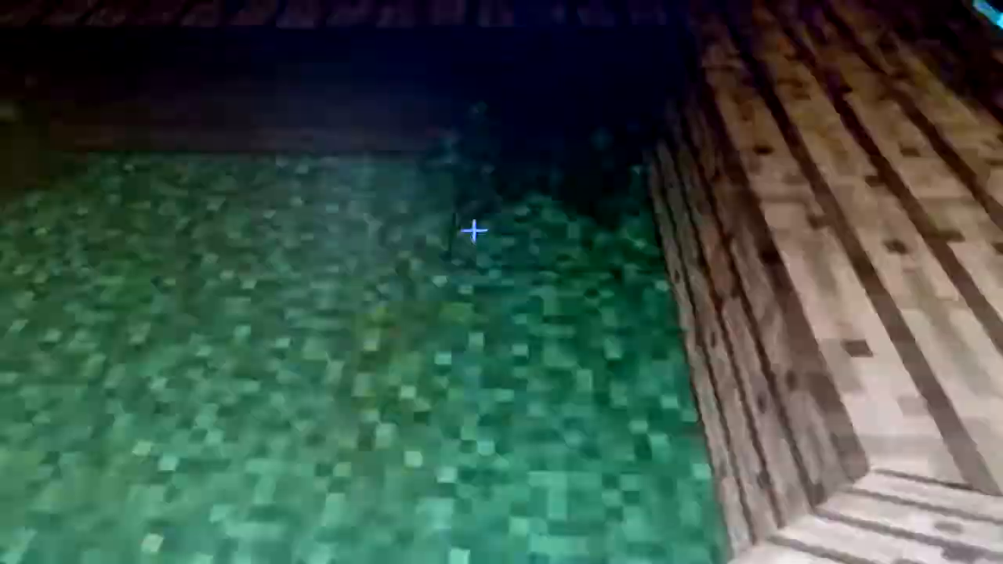
pyautogui.moveTo(501, 235)
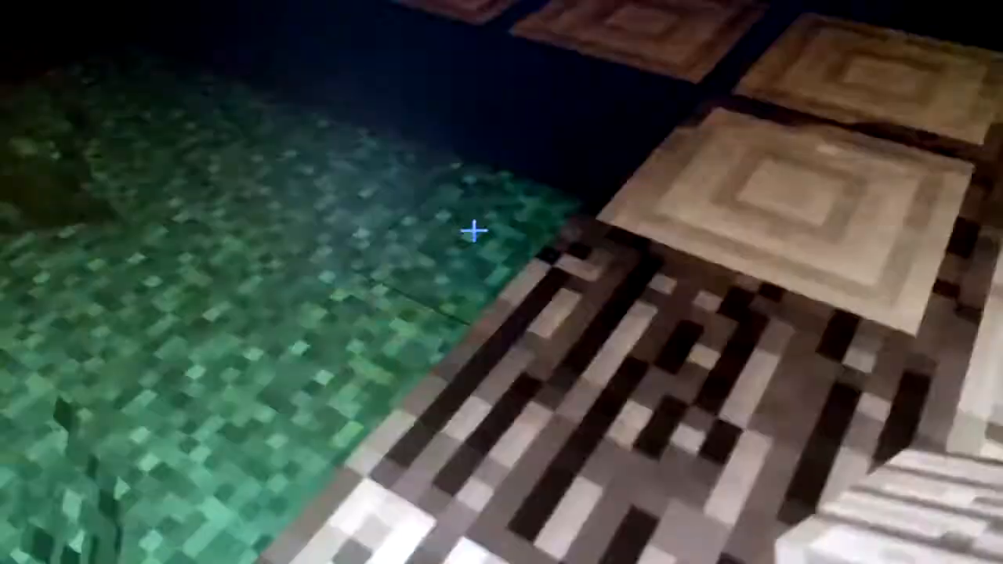
pyautogui.moveTo(502, 232)
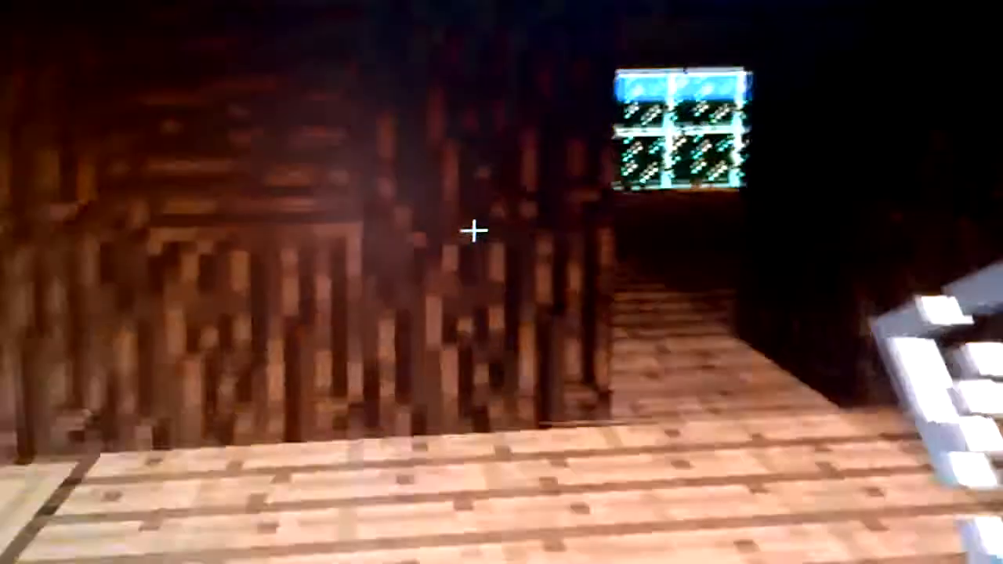
pyautogui.moveTo(478, 232)
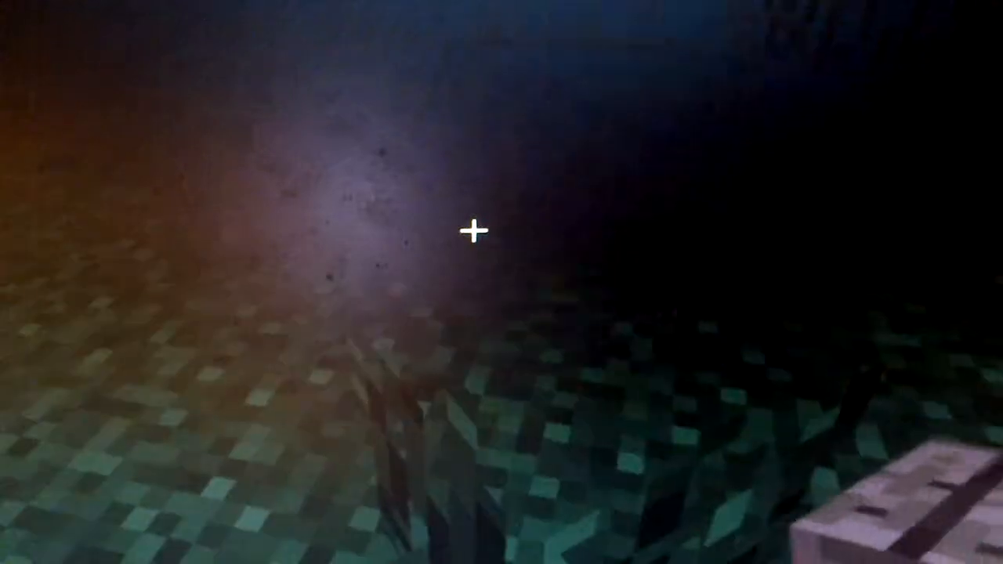
pyautogui.press('e')
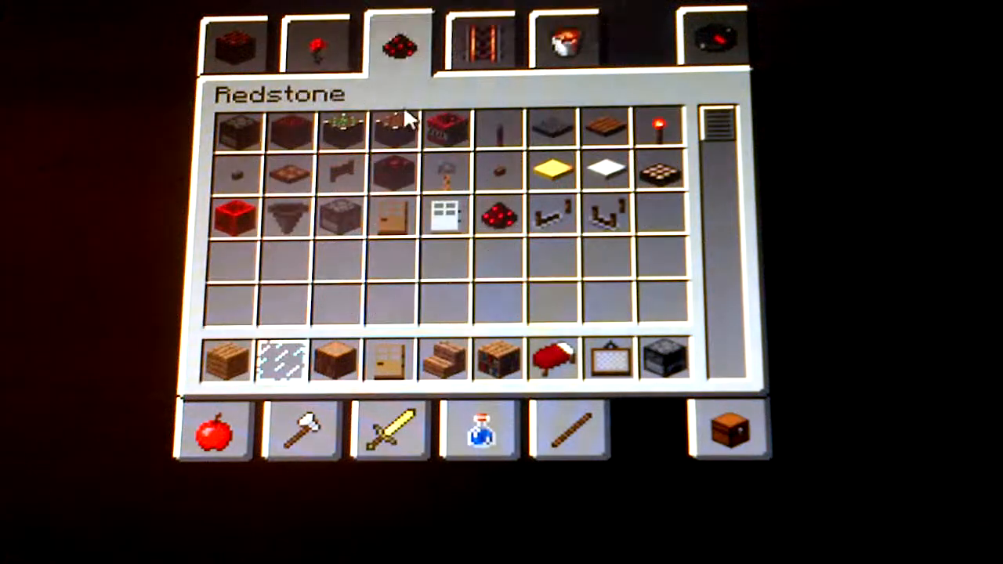
# - Browse the creative inventory tabs to find planks, glass panes, door and stairs for the hotbar
pyautogui.click(319, 44)
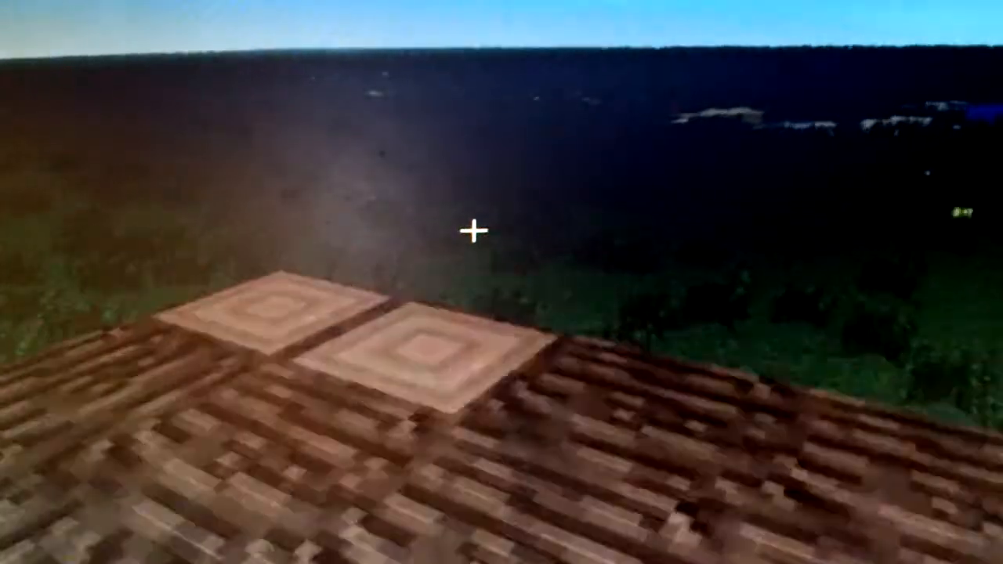
pyautogui.moveTo(477, 230)
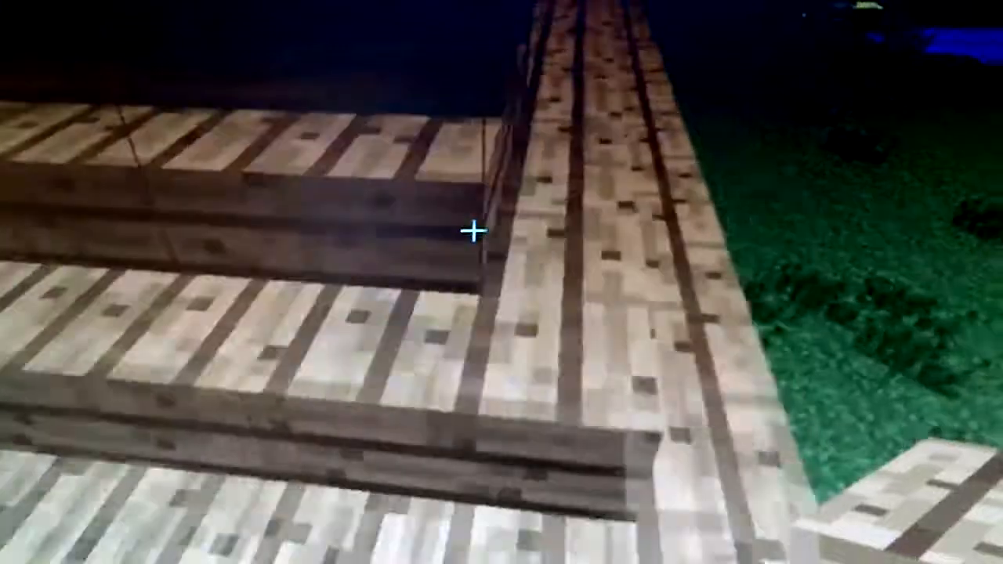
pyautogui.moveTo(473, 232)
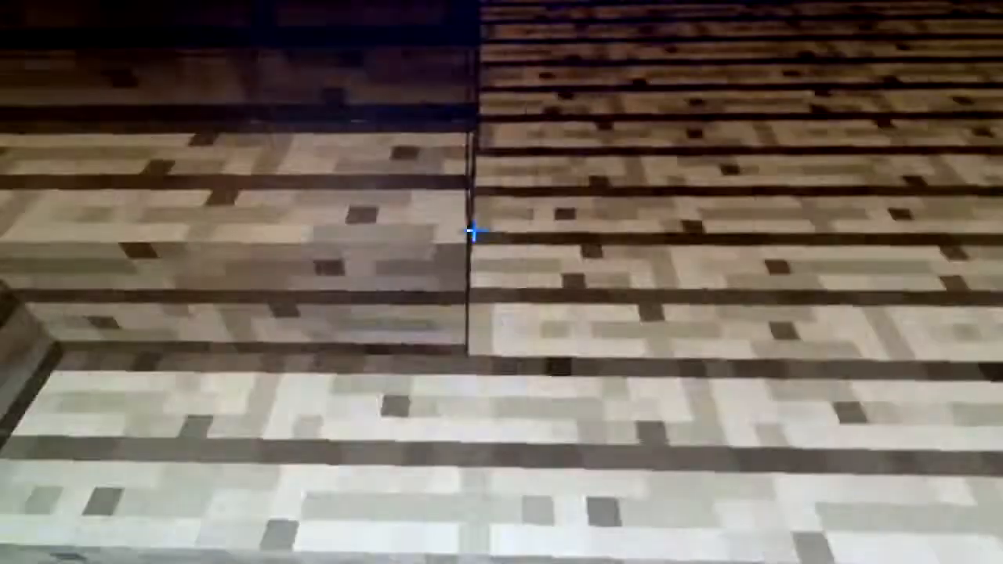
pyautogui.moveTo(473, 232)
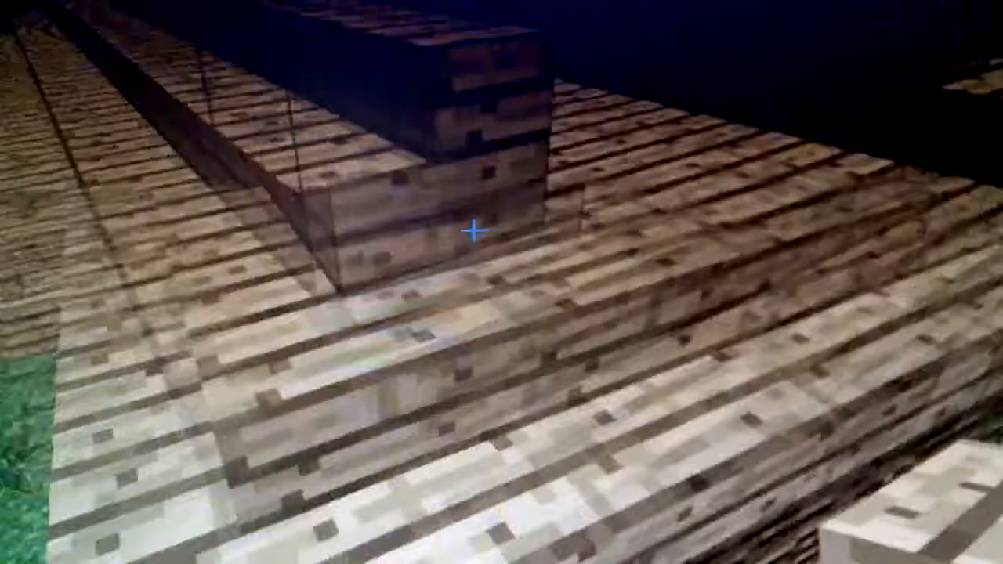
pyautogui.moveTo(477, 232)
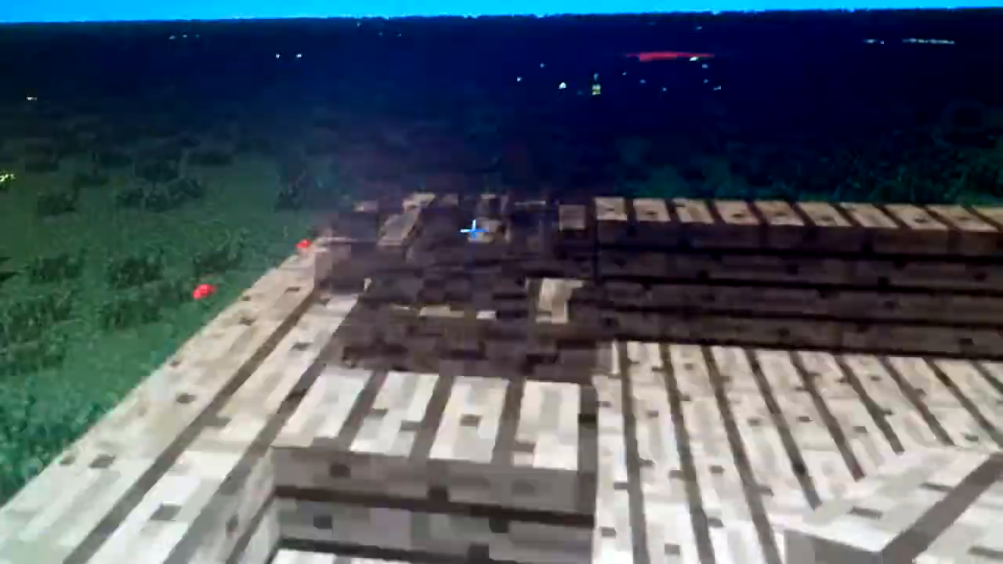
pyautogui.moveTo(502, 282)
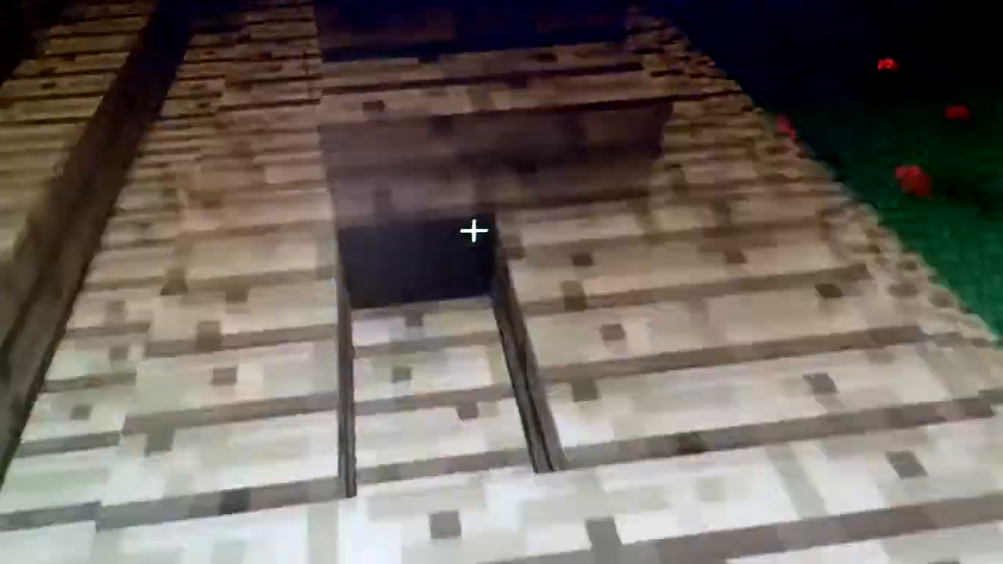
pyautogui.moveTo(477, 232)
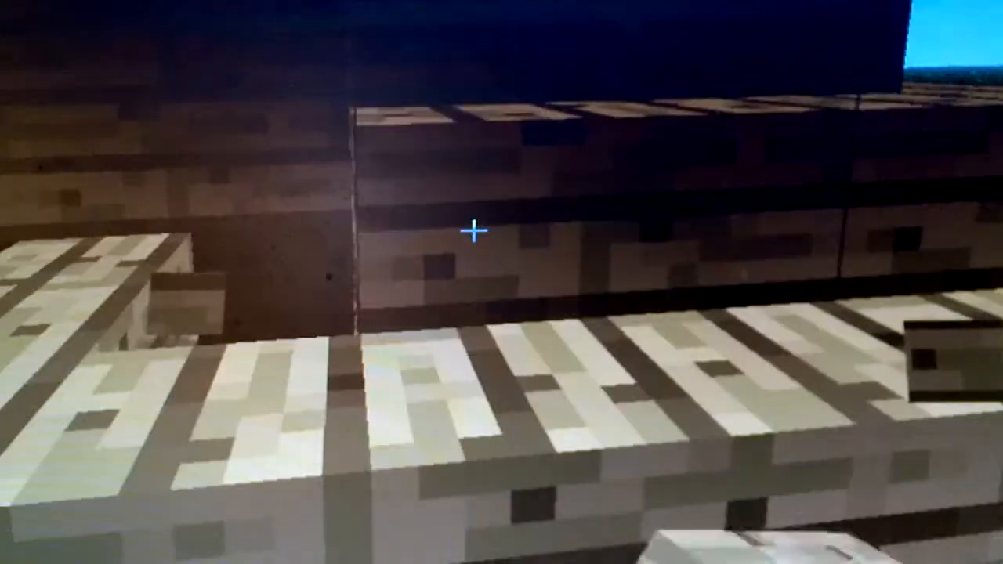
pyautogui.moveTo(476, 232)
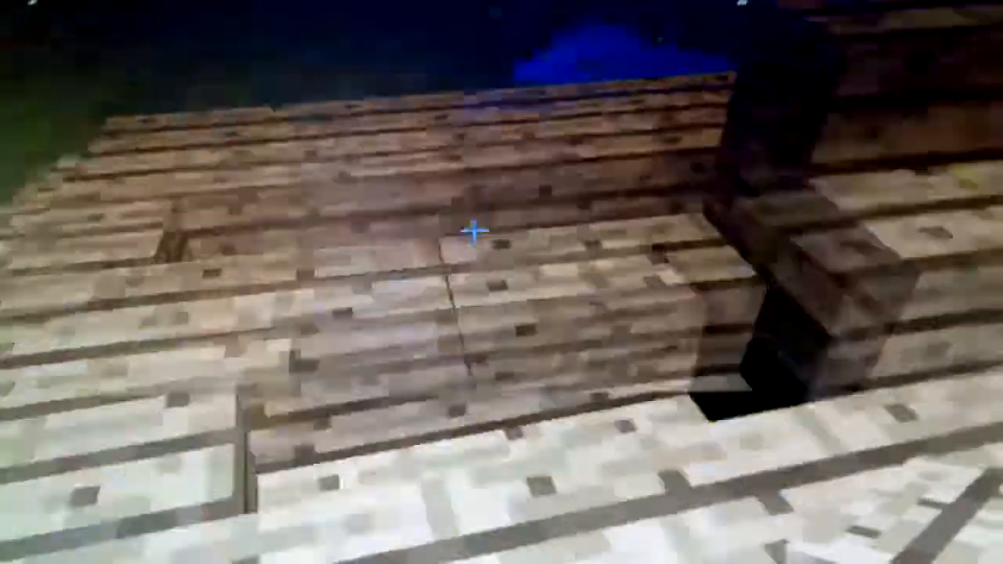
pyautogui.moveTo(502, 235)
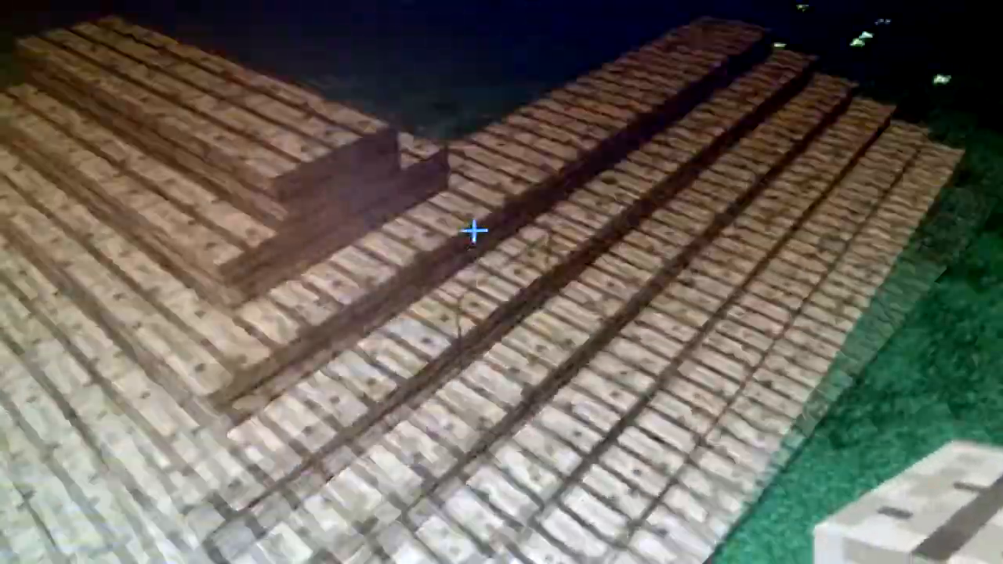